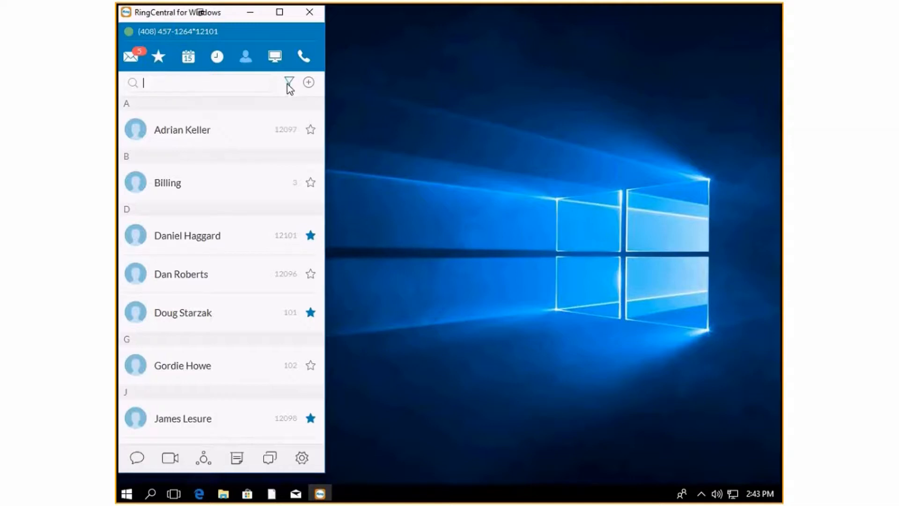
left_click(187, 235)
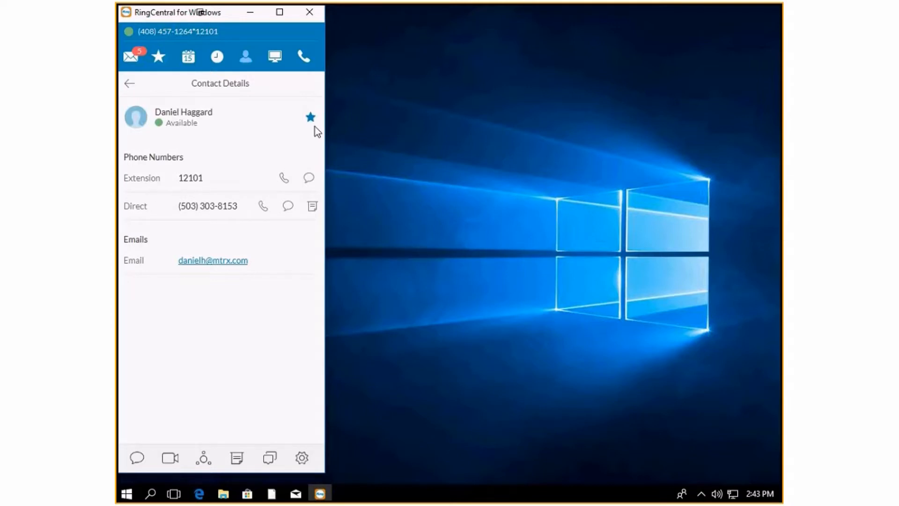